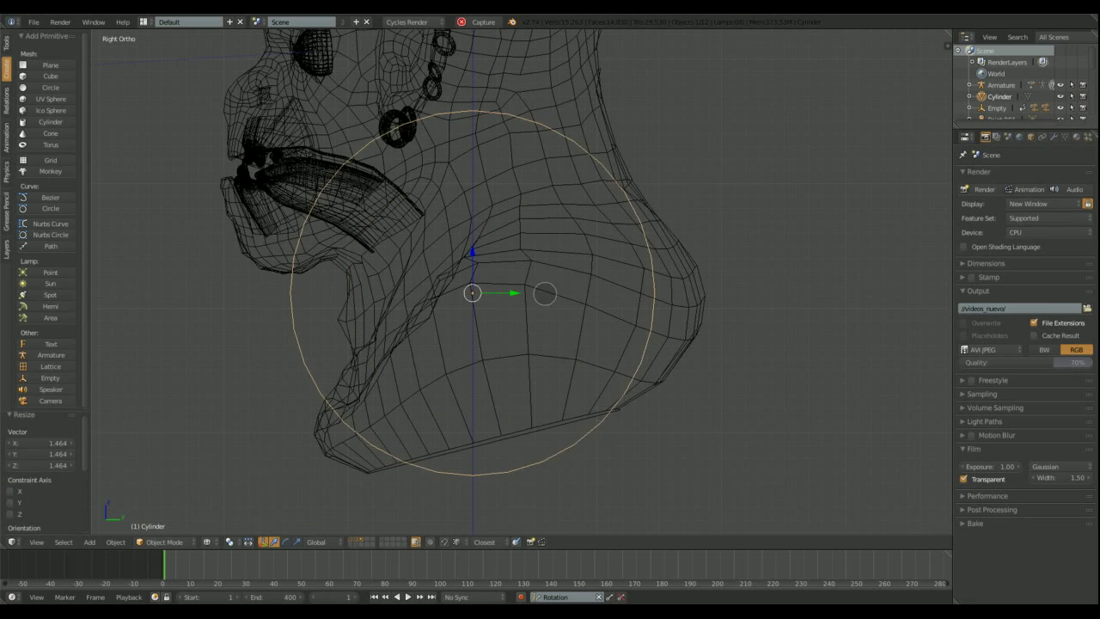
# Step: Add a cylinder scaled around the orc's shoulder, then subdivide and rotate it in Edit Mode
pyautogui.press('Tab')
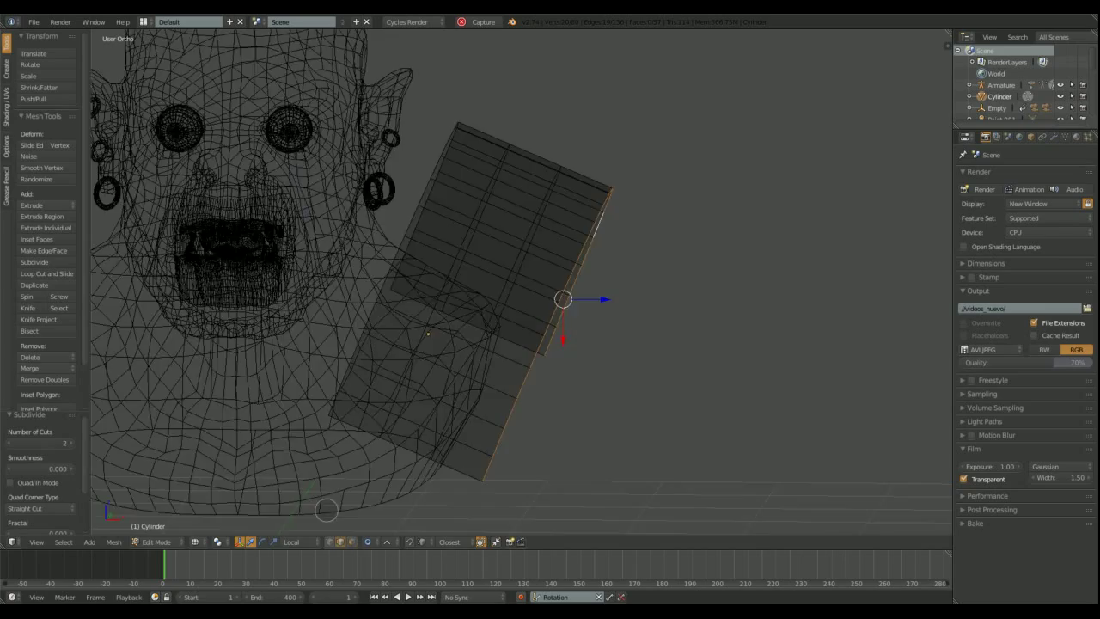
# Step: Rotate and scale vertex groups with proportional editing, and edge-slide loops to taper the dome
pyautogui.moveTo(563, 299); pyautogui.dragTo(602, 361)
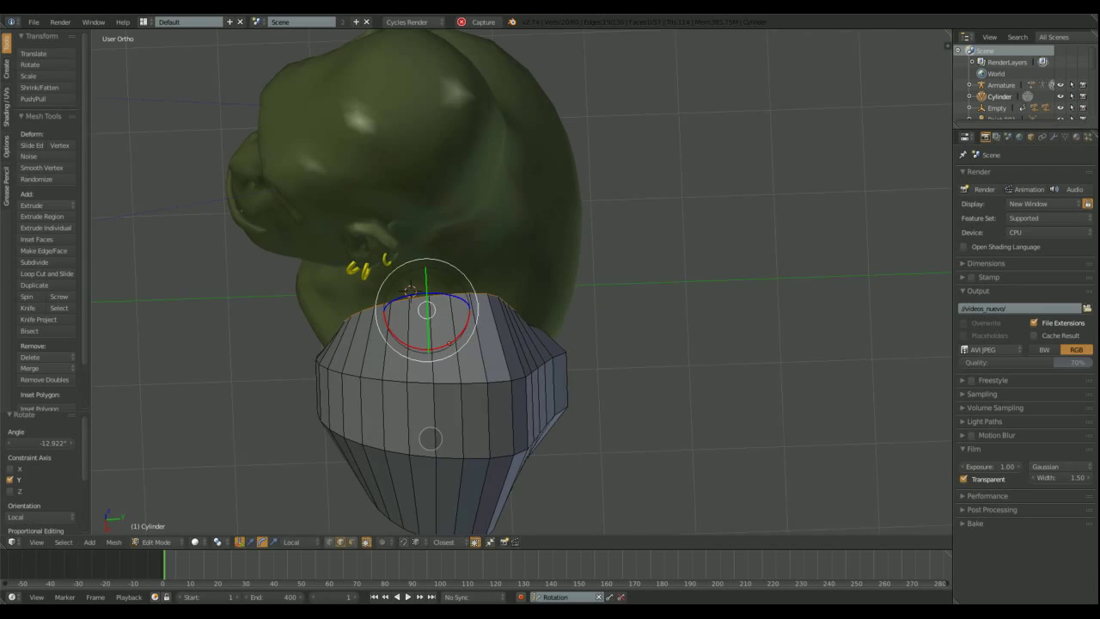
pyautogui.moveTo(425, 310); pyautogui.dragTo(588, 374)
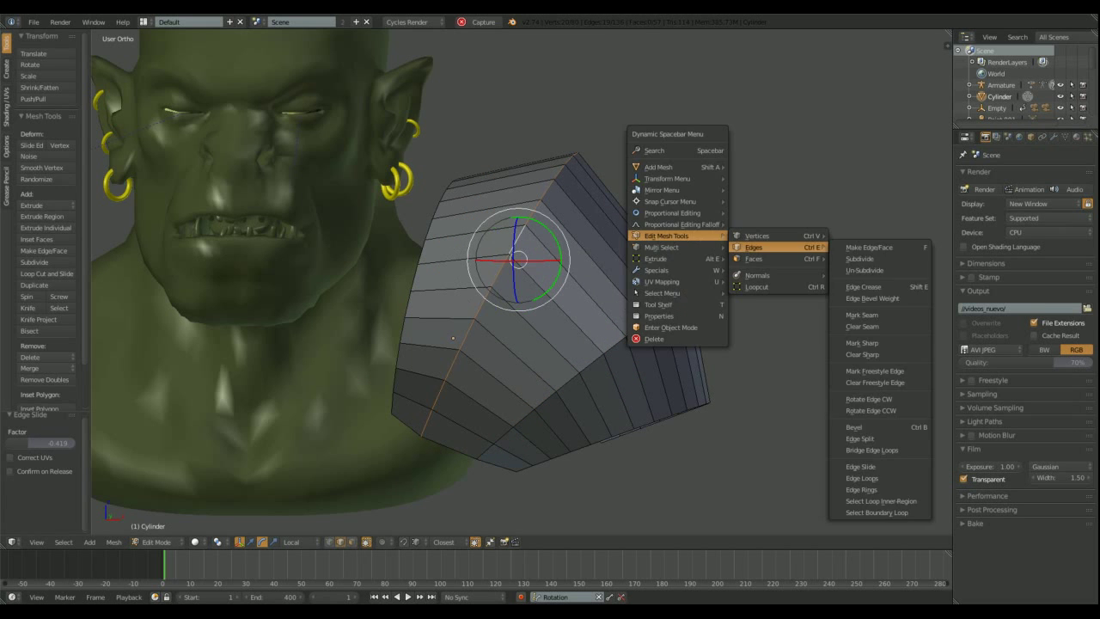
# Step: Delete unwanted dome faces and adjust loops to leave a hollow curved shell
pyautogui.click(858, 427)
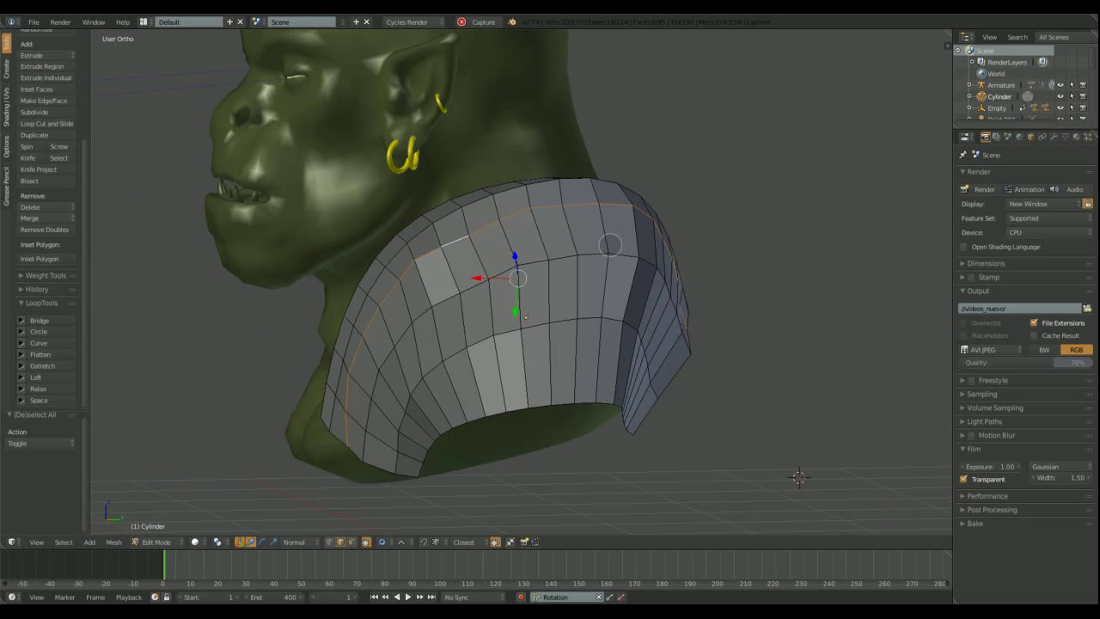
pyautogui.click(37, 389)
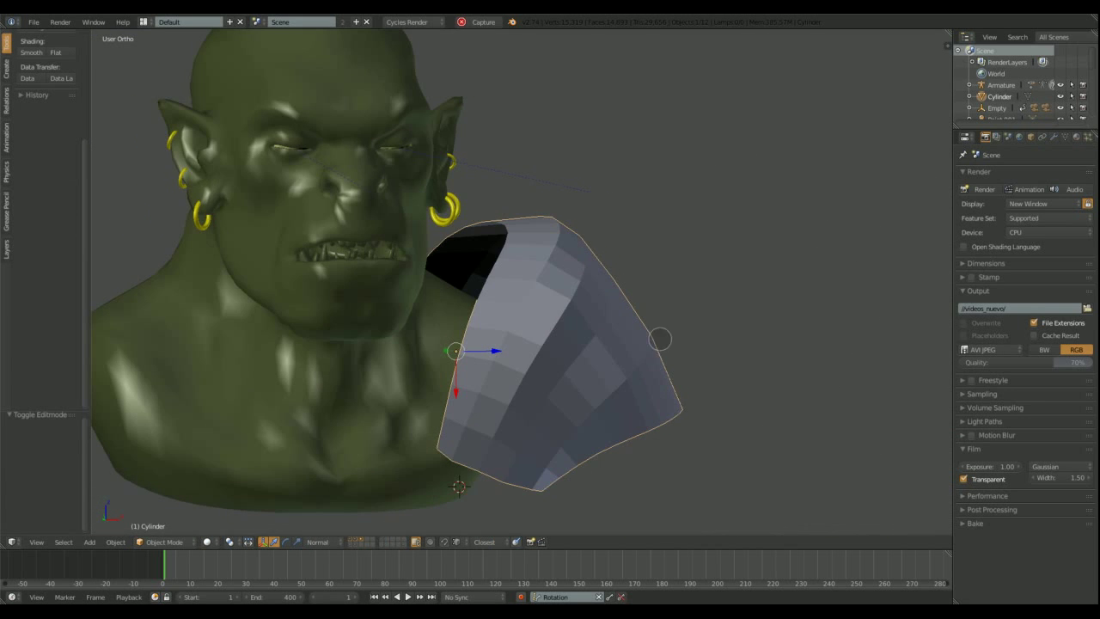
# Step: Add a Solidify modifier to the shell and flip all its normals
pyautogui.click(992, 175)
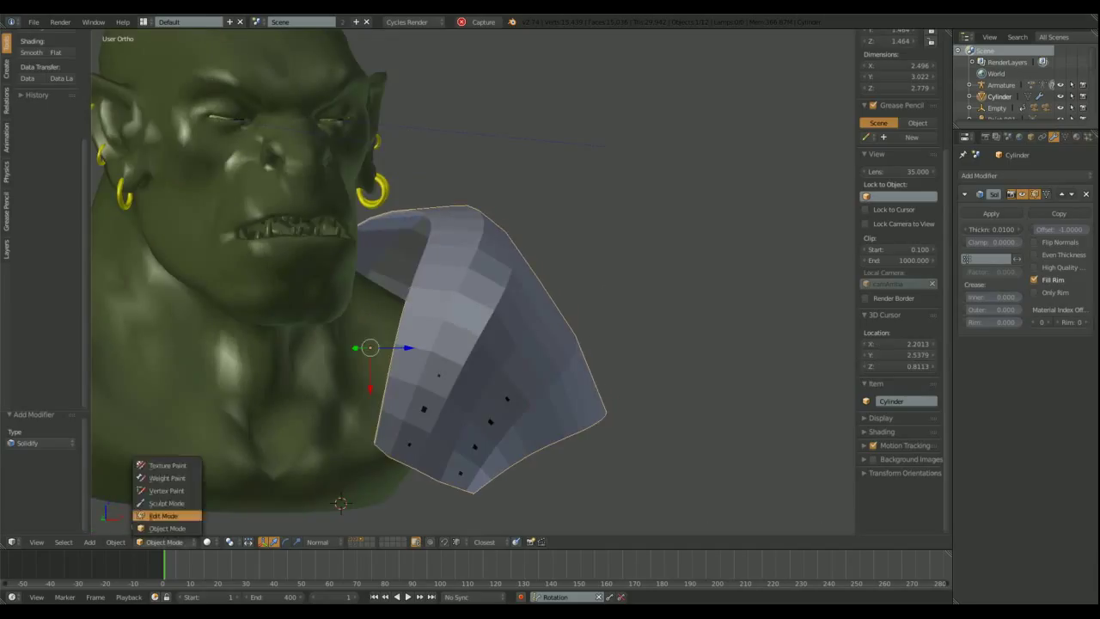
pyautogui.click(163, 514)
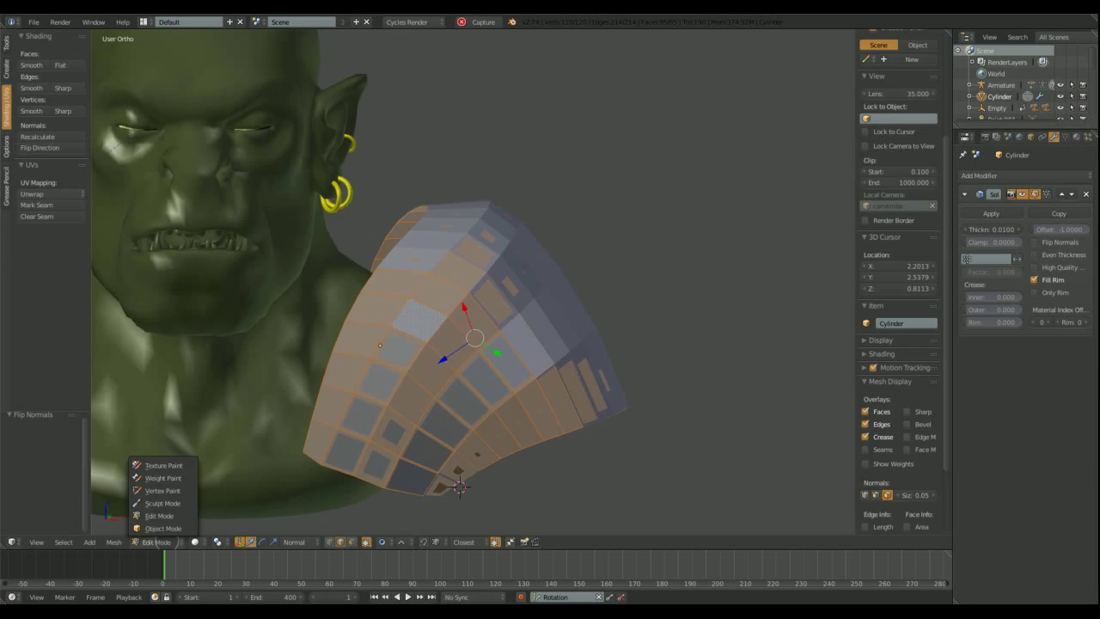
pyautogui.click(163, 528)
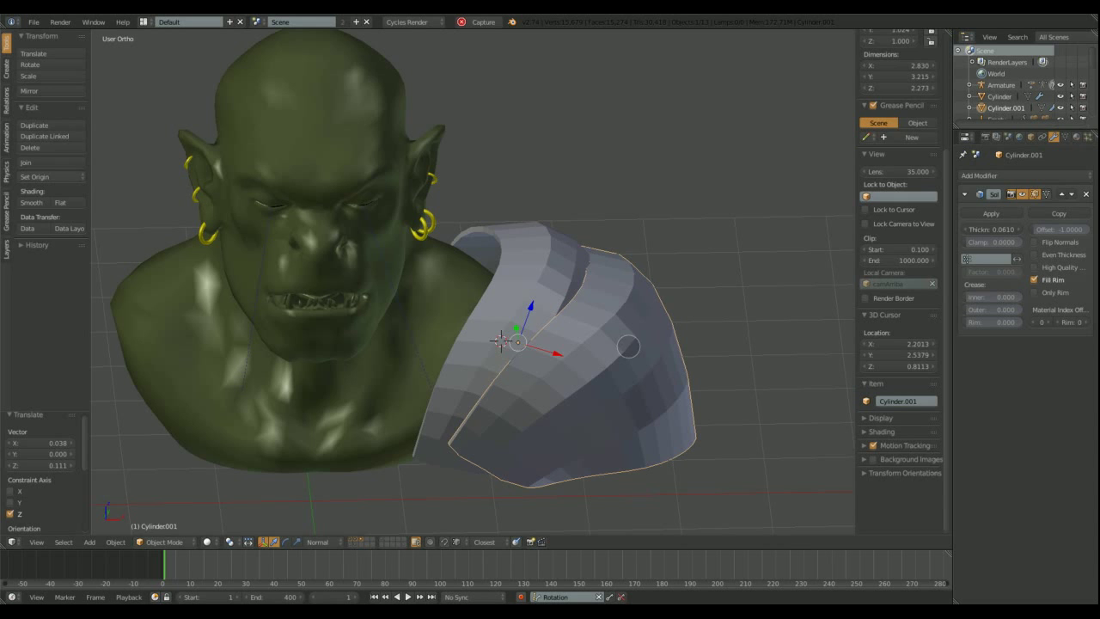
# Step: Duplicate the plate, raise it along Z, set Solidify thickness 0.061 and scale it
pyautogui.press('Tab')
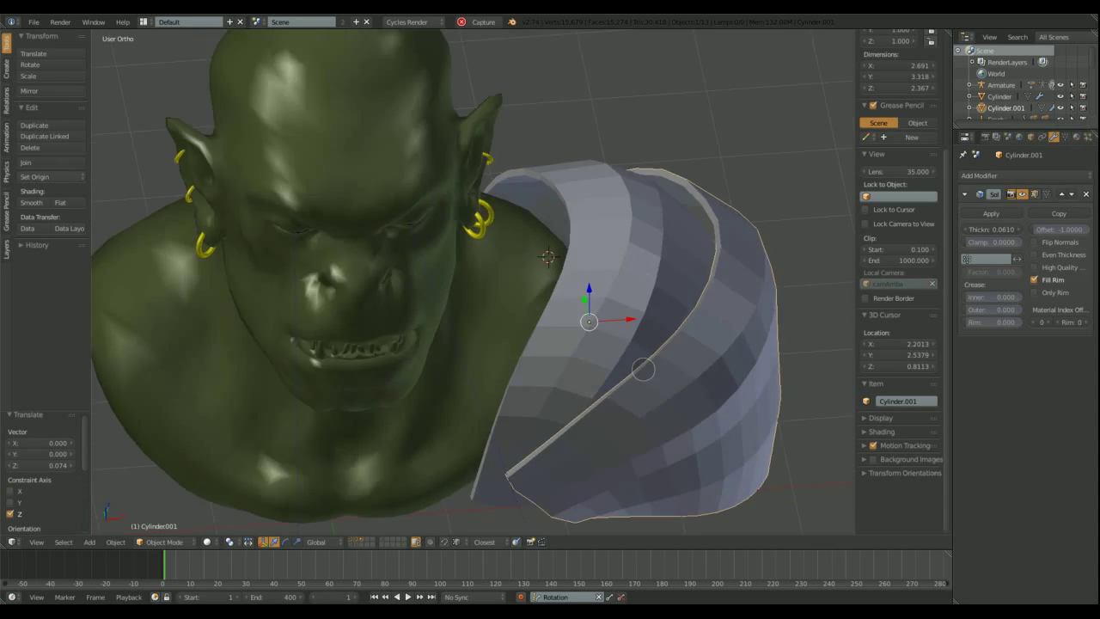
pyautogui.moveTo(589, 321); pyautogui.dragTo(653, 305)
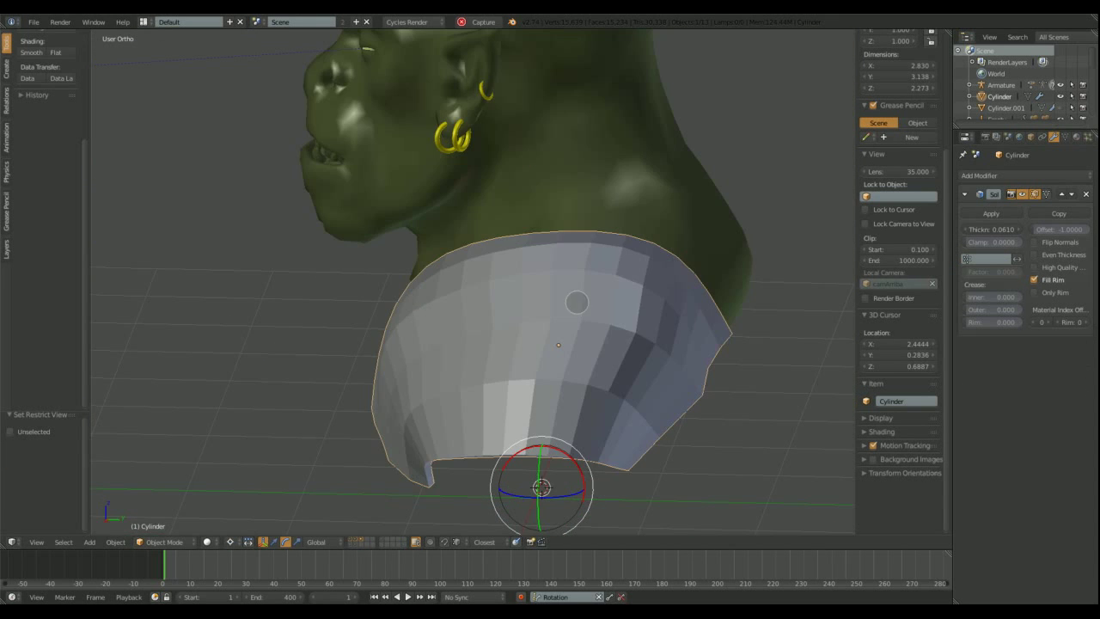
# Step: Bevel the inner plate's rim edges by 0.015 and edge-slide the loops
pyautogui.press('Tab')
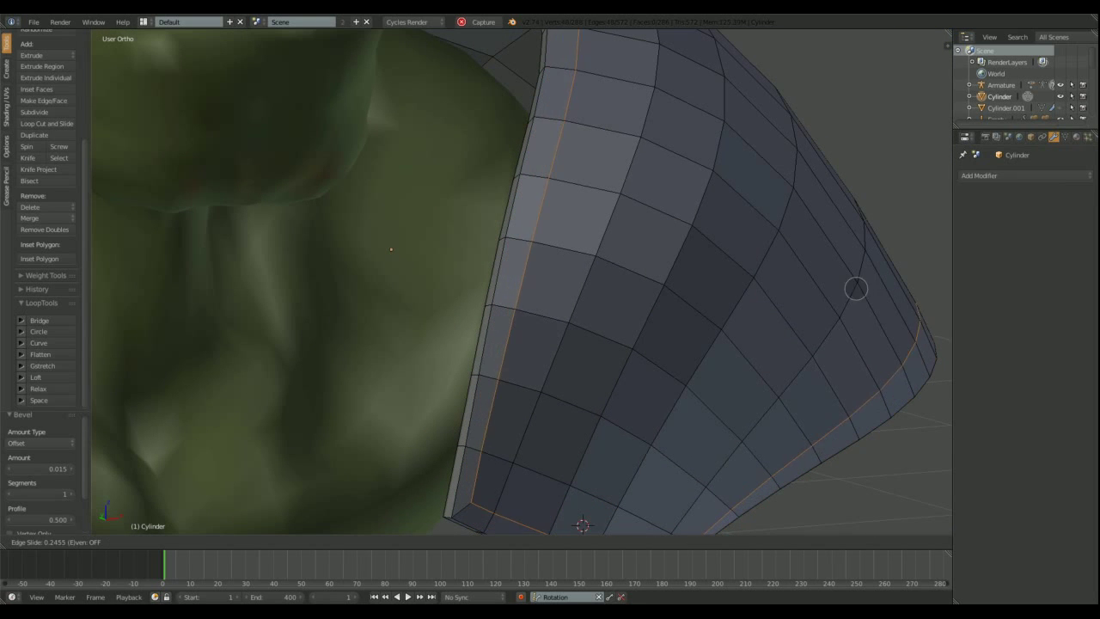
pyautogui.moveTo(816, 396)
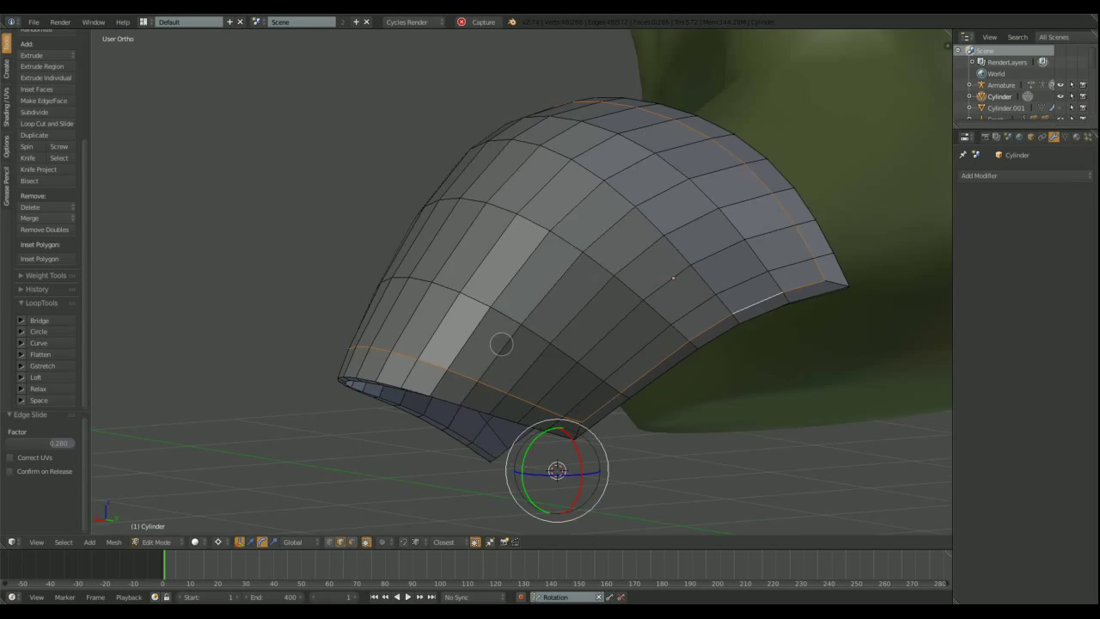
pyautogui.click(156, 541)
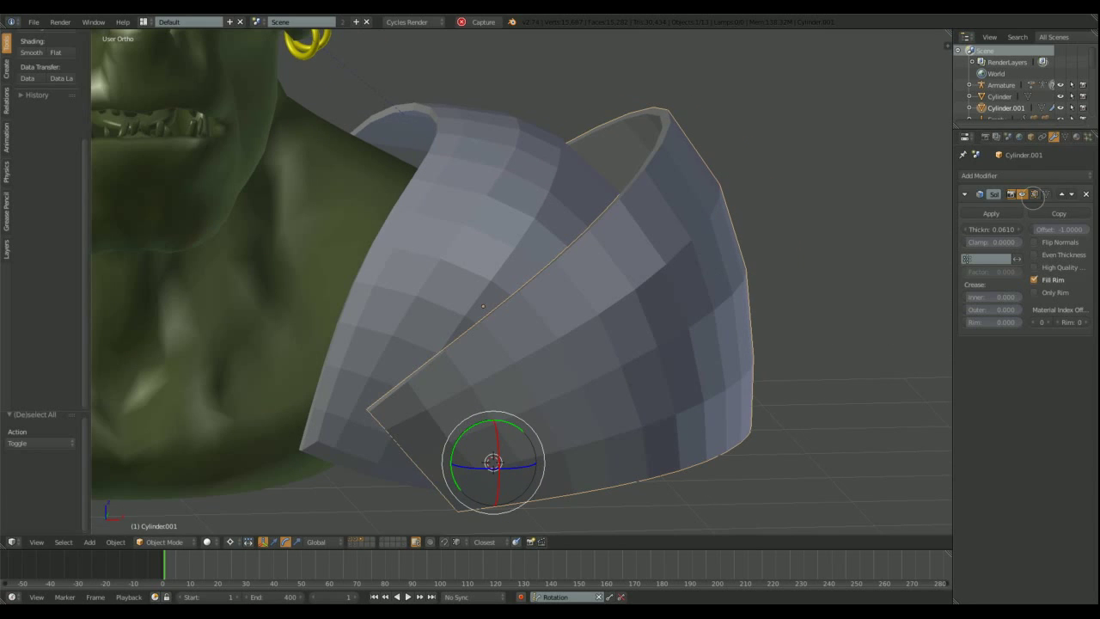
# Step: Extrude and inset the outer plate's faces into raised rims and straps
pyautogui.press('Tab')
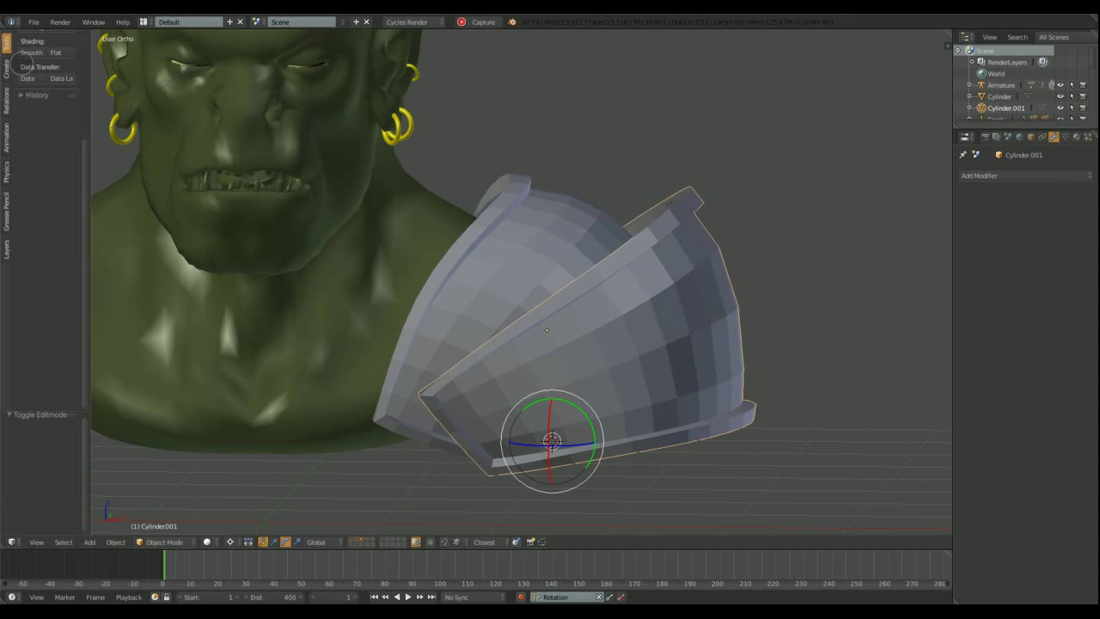
pyautogui.click(979, 175)
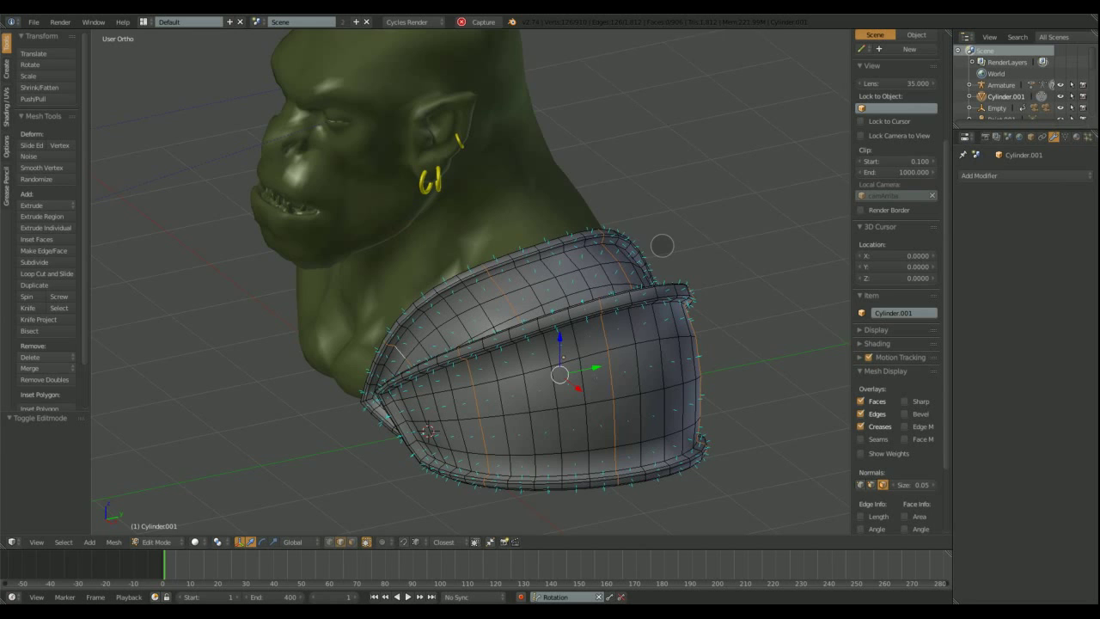
pyautogui.click(46, 273)
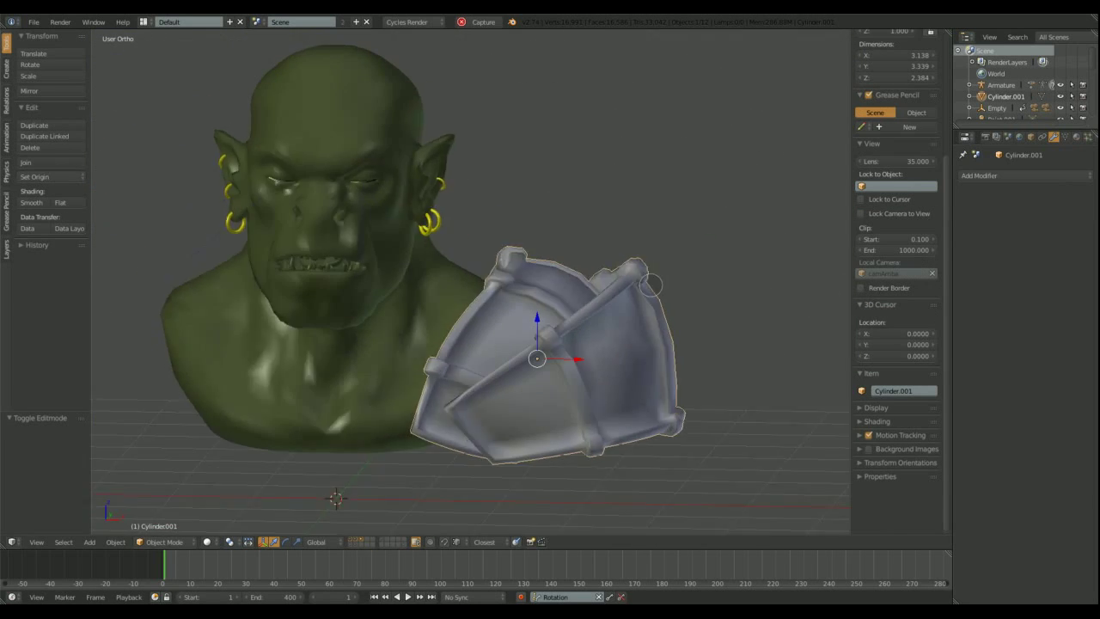
# Step: Mirror a duplicate pauldron onto the opposite shoulder and add a plane for chest armour
pyautogui.click(1023, 175)
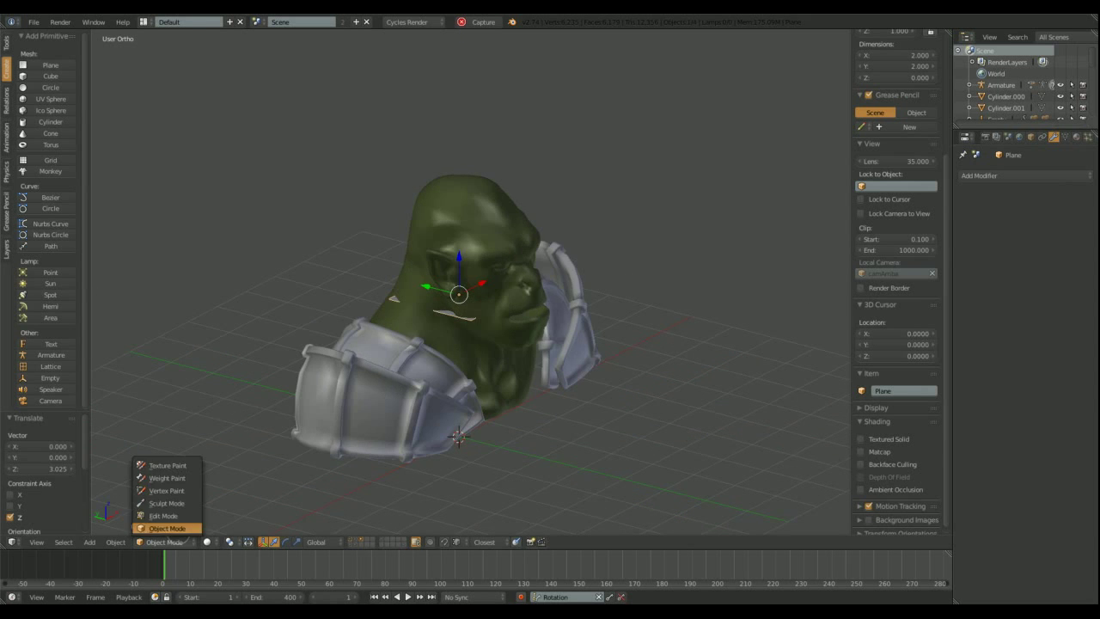
pyautogui.click(162, 516)
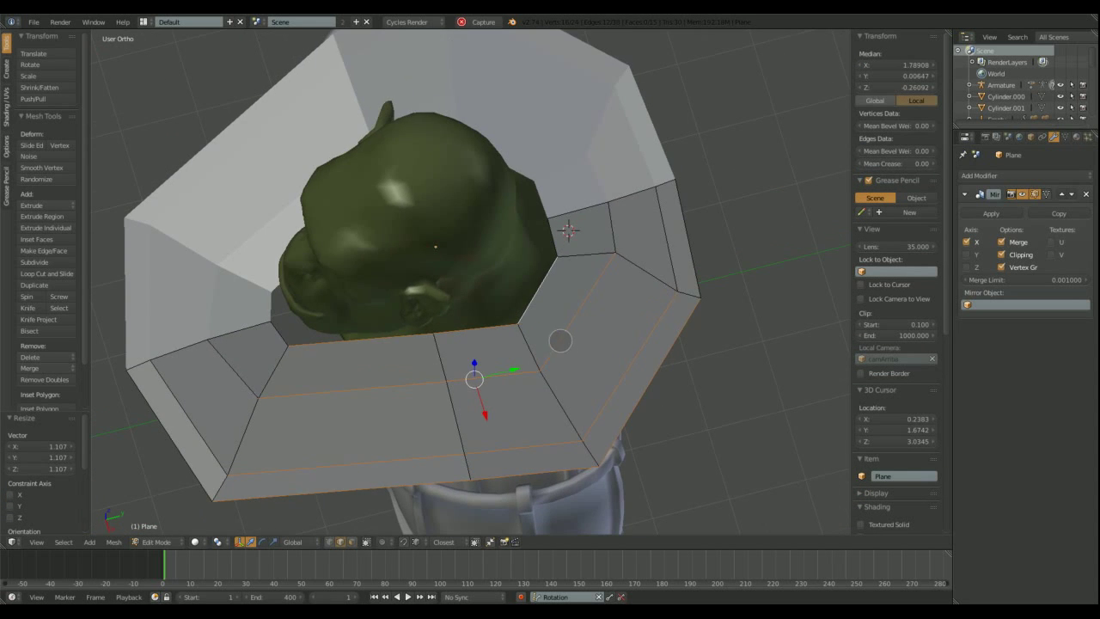
# Step: Extrude the plane into a mirrored neck ring and enable Cloth physics on it
pyautogui.click(34, 262)
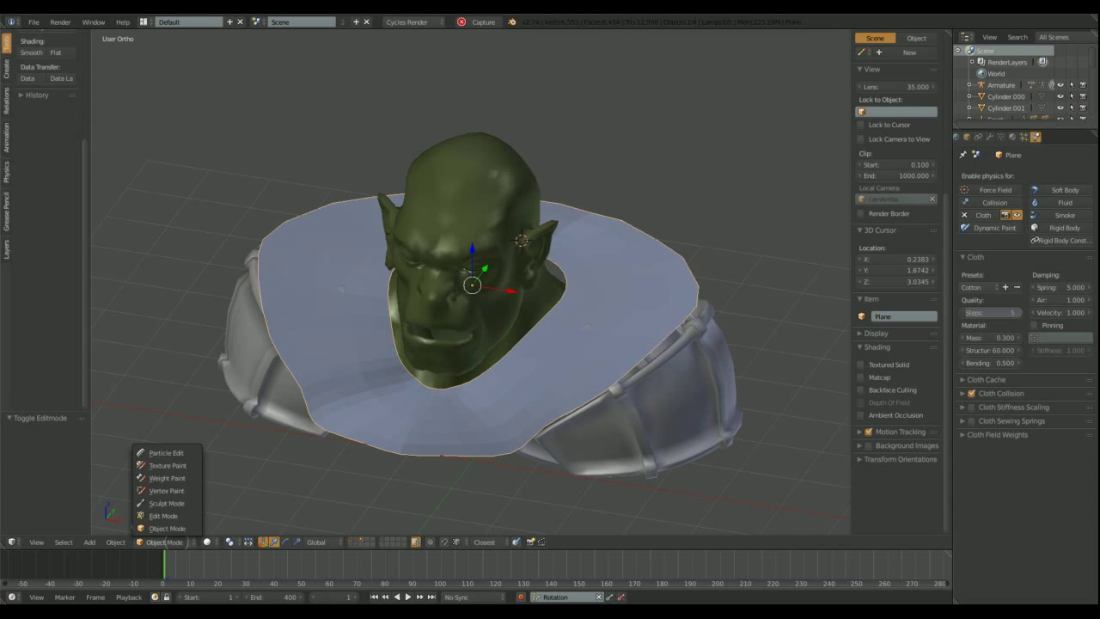
# Step: Play the cloth simulation to frame 175 and bake the draped collar into mesh
pyautogui.click(163, 515)
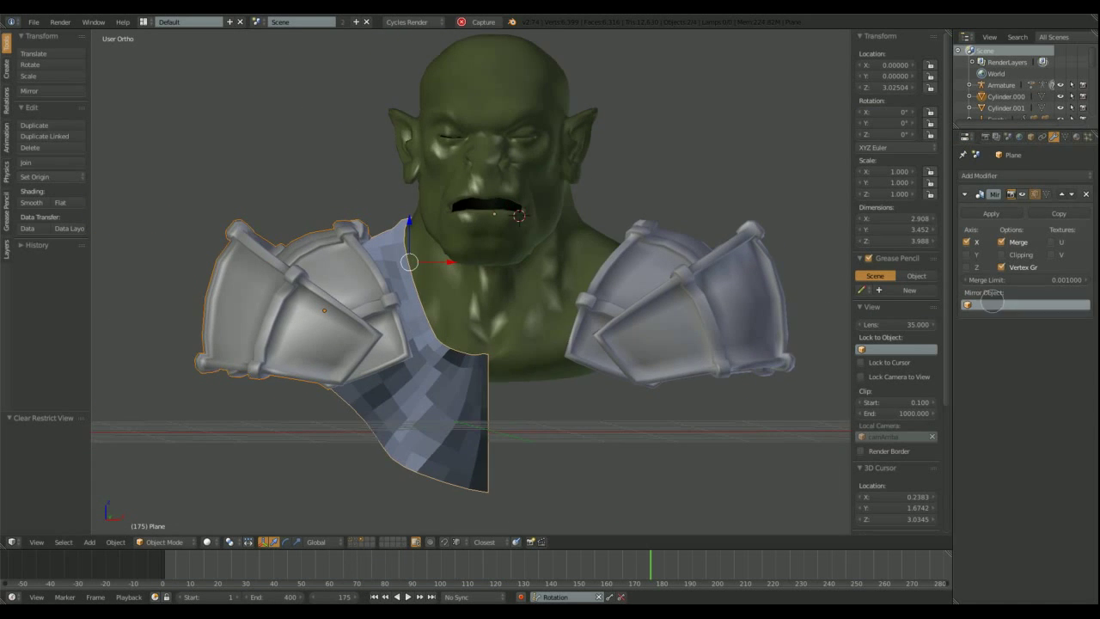
pyautogui.click(1023, 175)
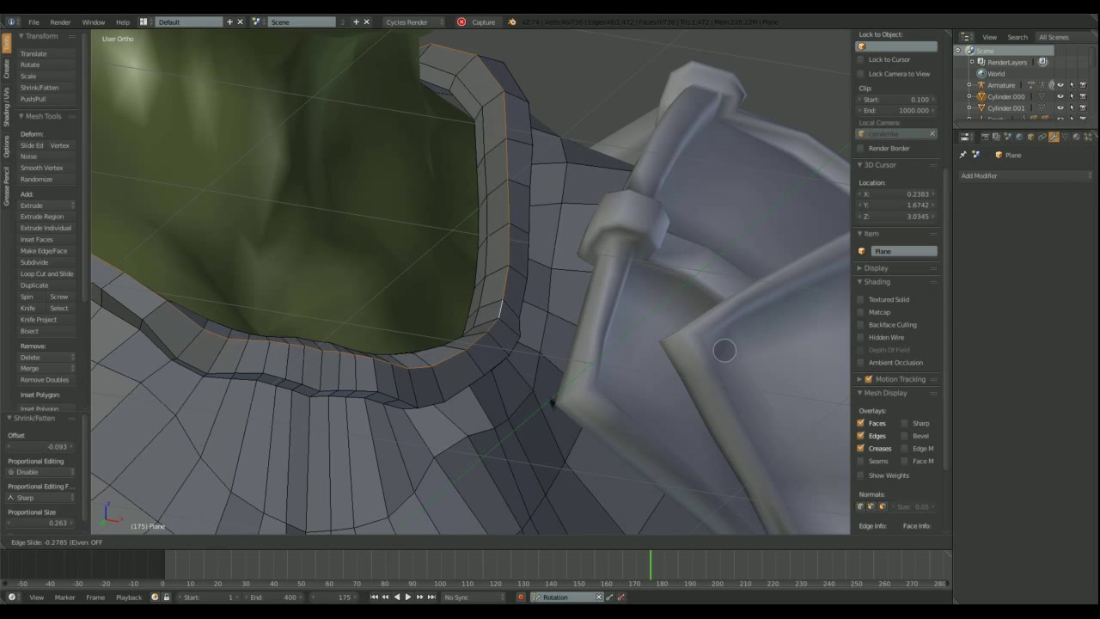
pyautogui.moveTo(759, 484)
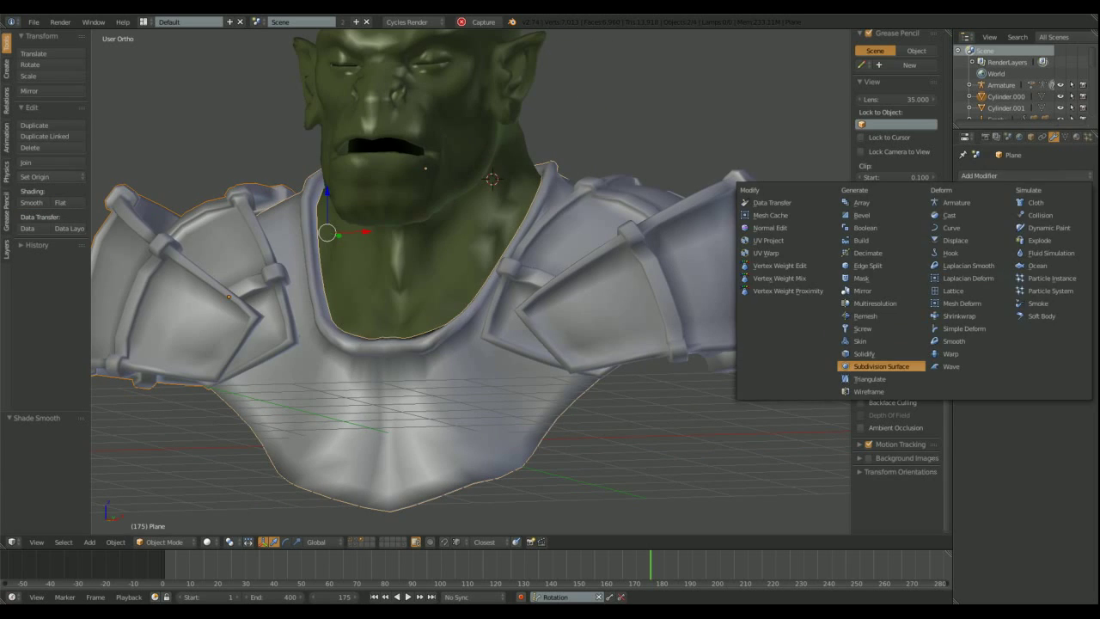
# Step: Add a Subdivision Surface modifier so the chest armour wraps the torso smoothly
pyautogui.click(875, 366)
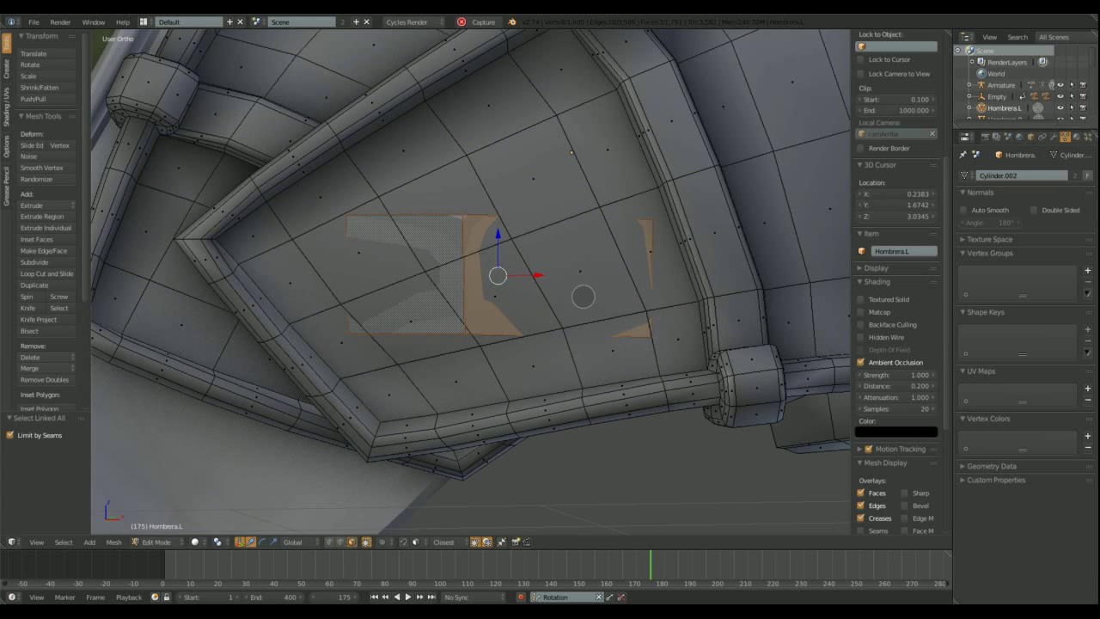
# Step: Extrude inset faces outward into raised blocks on the Hombrera.L pauldron
pyautogui.moveTo(497, 275); pyautogui.dragTo(486, 252)
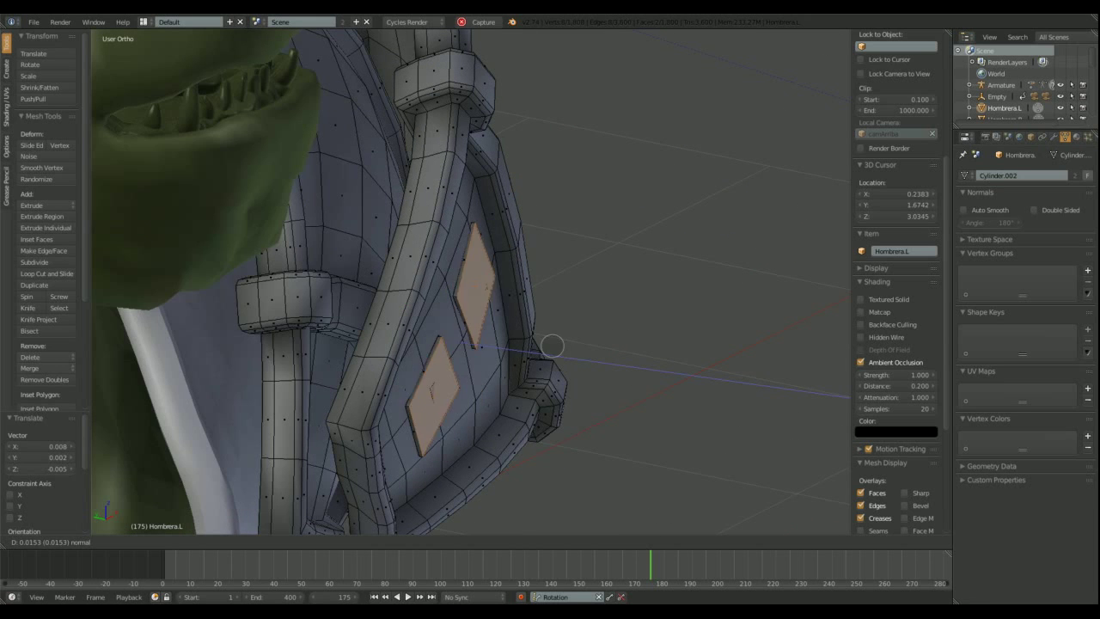
pyautogui.moveTo(600, 374)
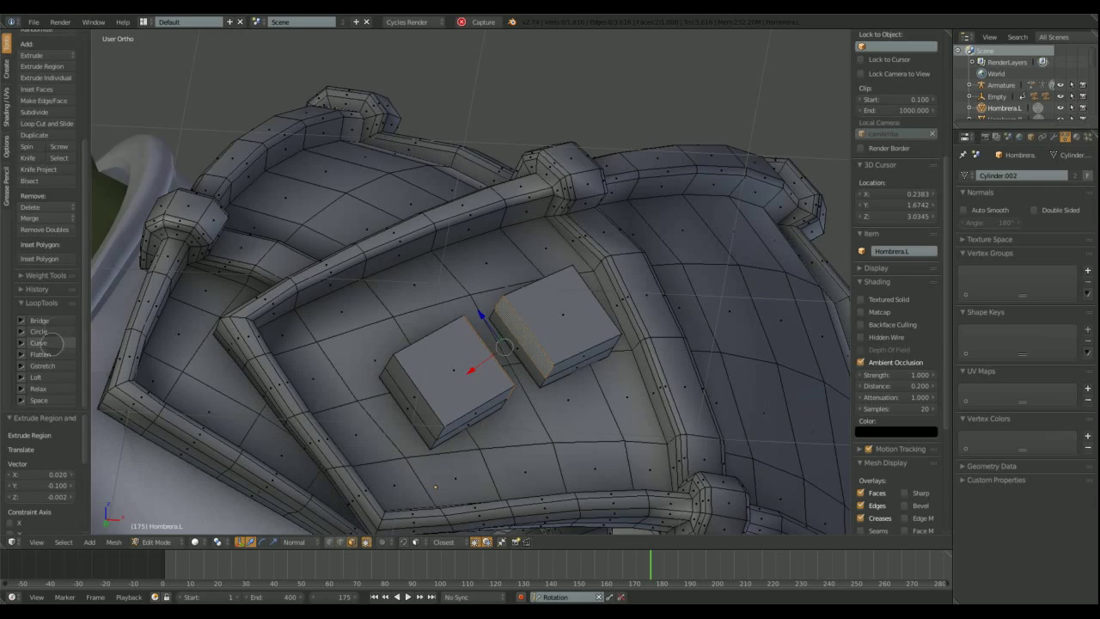
pyautogui.click(155, 541)
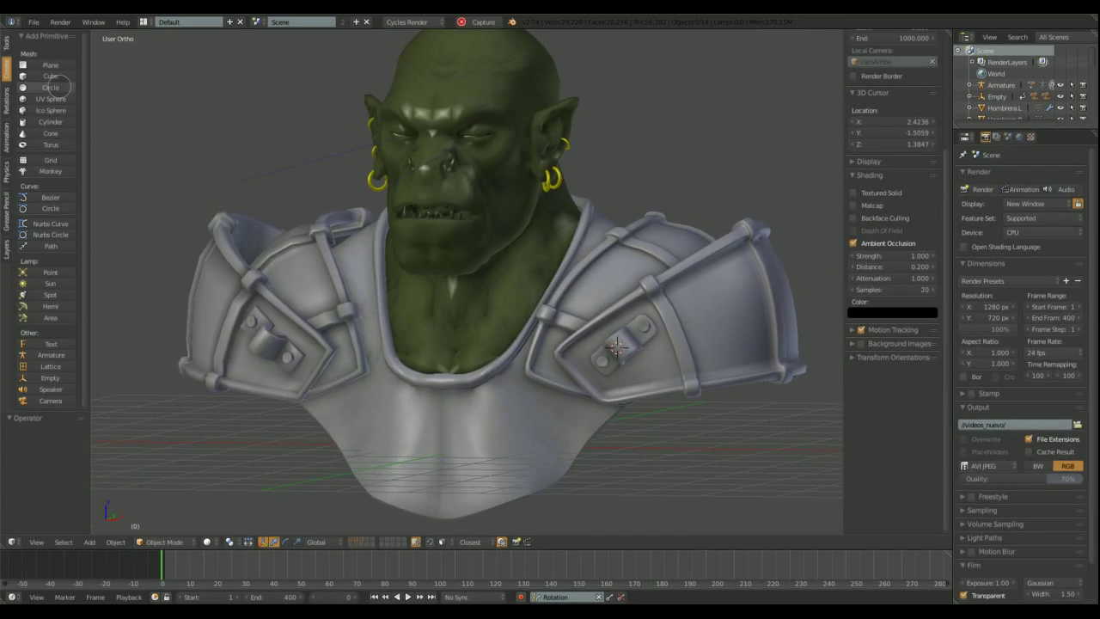
# Step: Place a torus ring on the pauldron's bolt and search for a mesh editing command
pyautogui.click(50, 145)
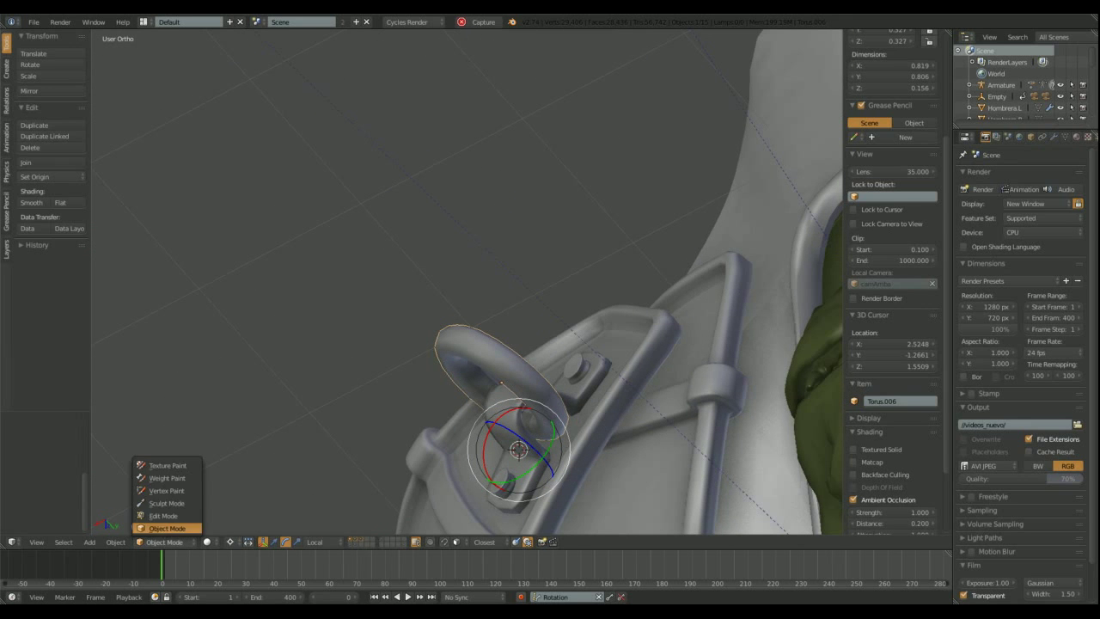
pyautogui.click(162, 516)
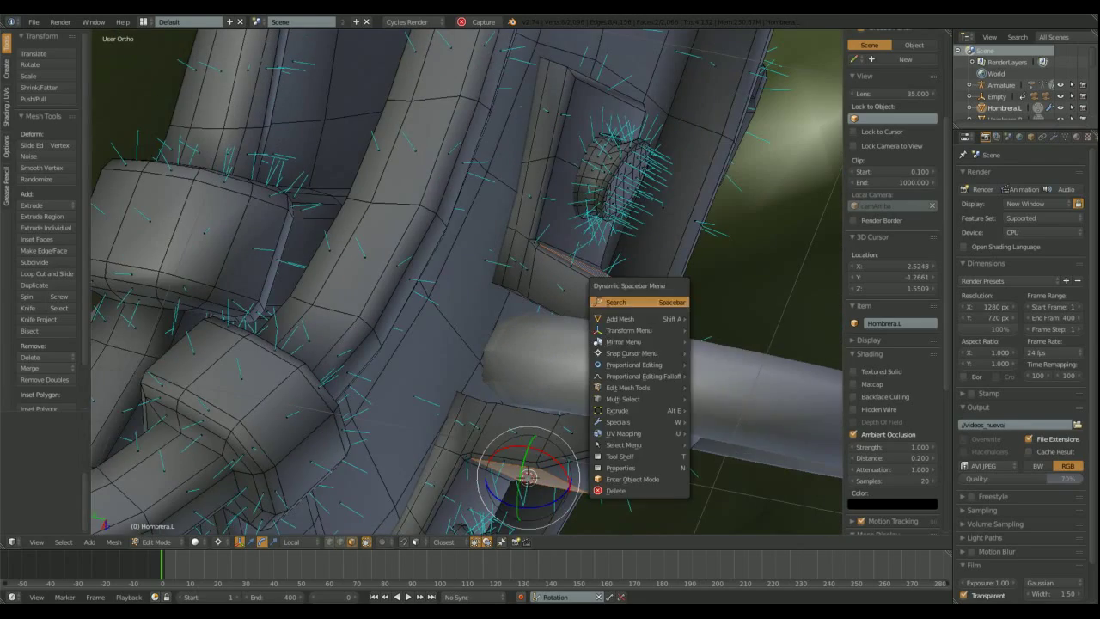
pyautogui.click(633, 479)
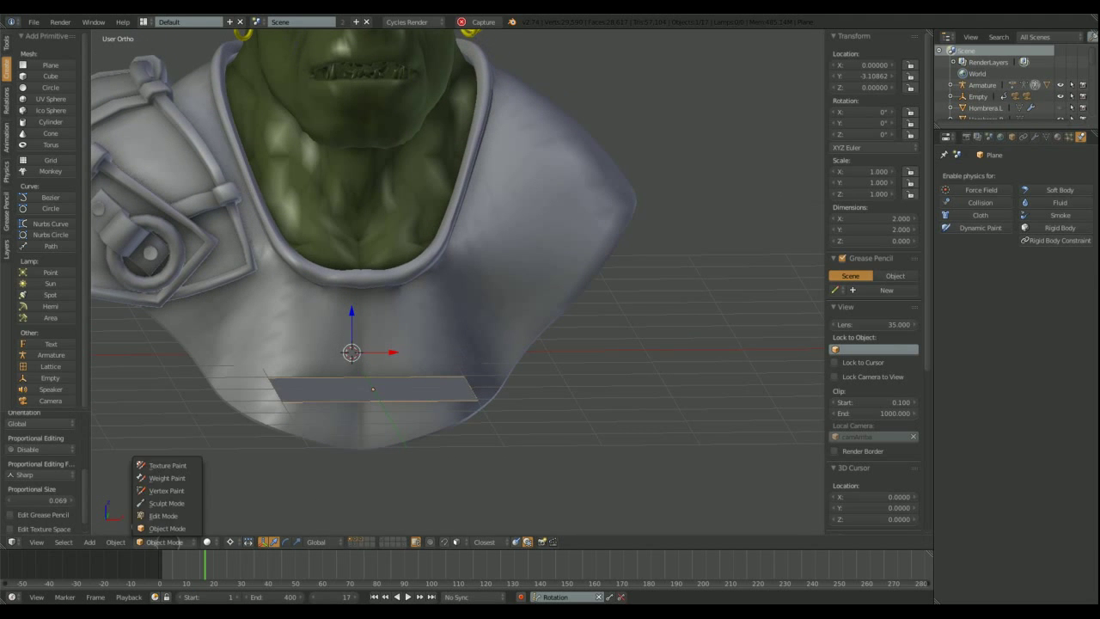
# Step: Move the plane's vertices into strap plates crossing the orc's lower chest
pyautogui.click(162, 515)
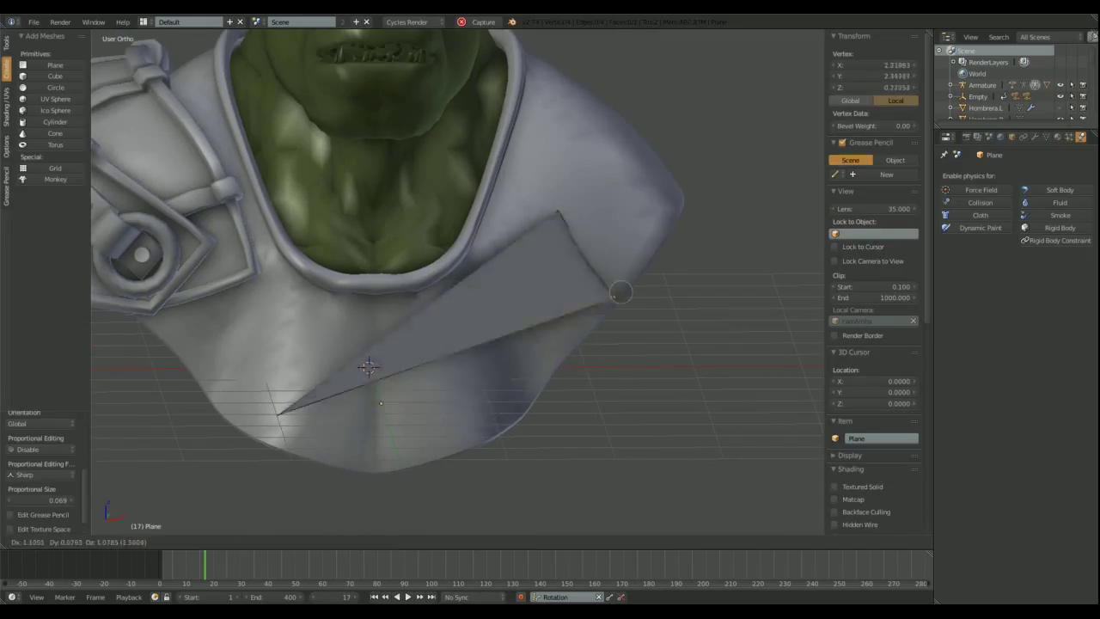
pyautogui.moveTo(621, 292); pyautogui.dragTo(348, 464)
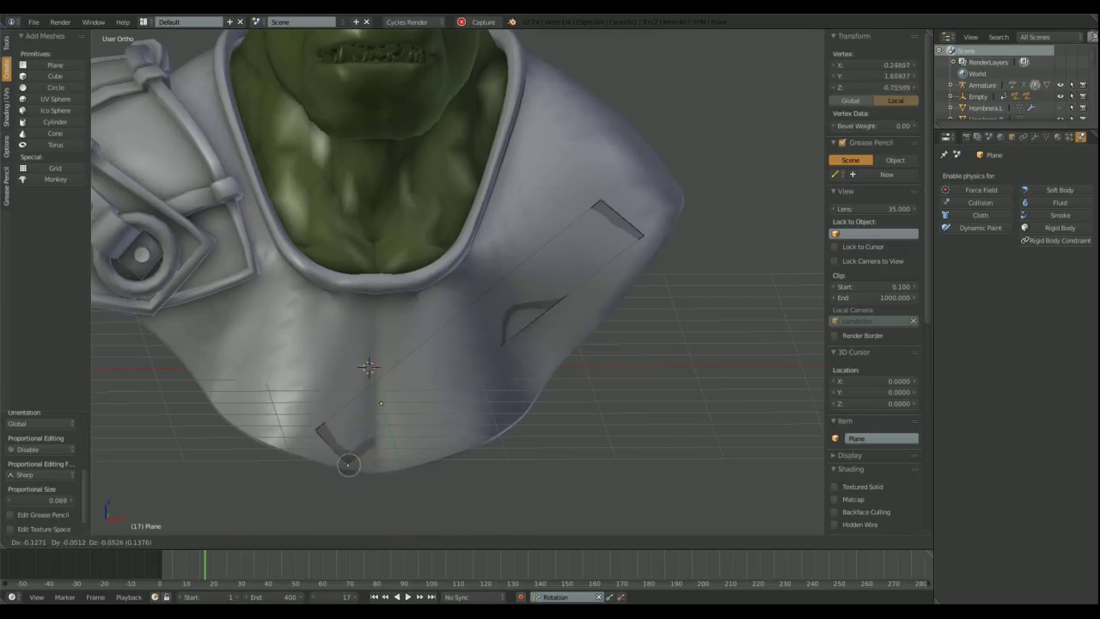
pyautogui.press('Tab')
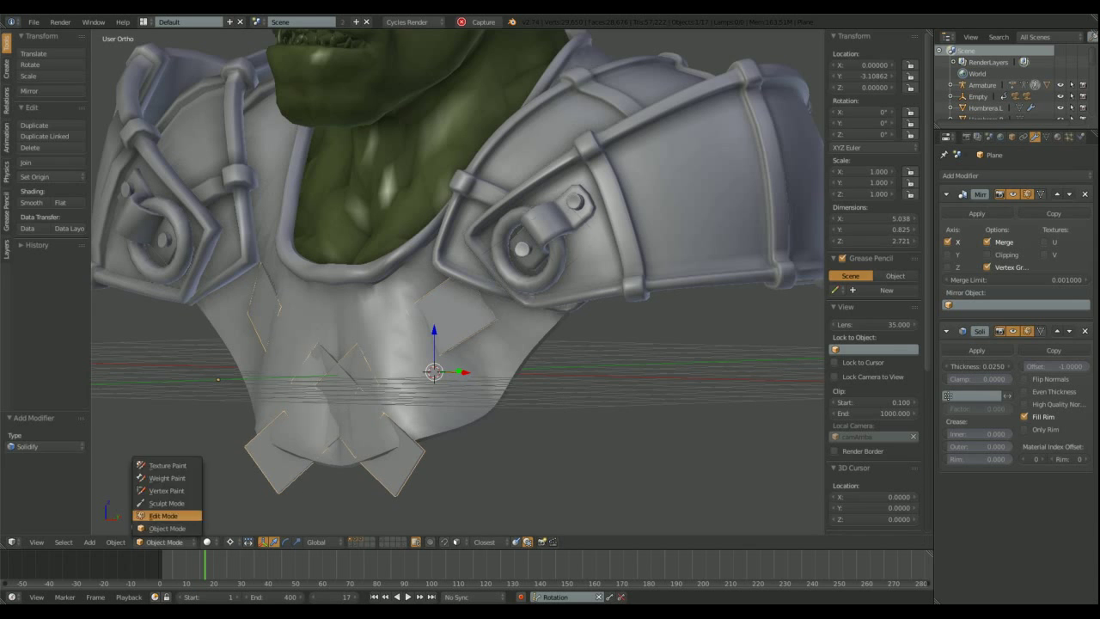
# Step: Edit the crossed strap mesh to build raised, stepped strap segments
pyautogui.click(162, 515)
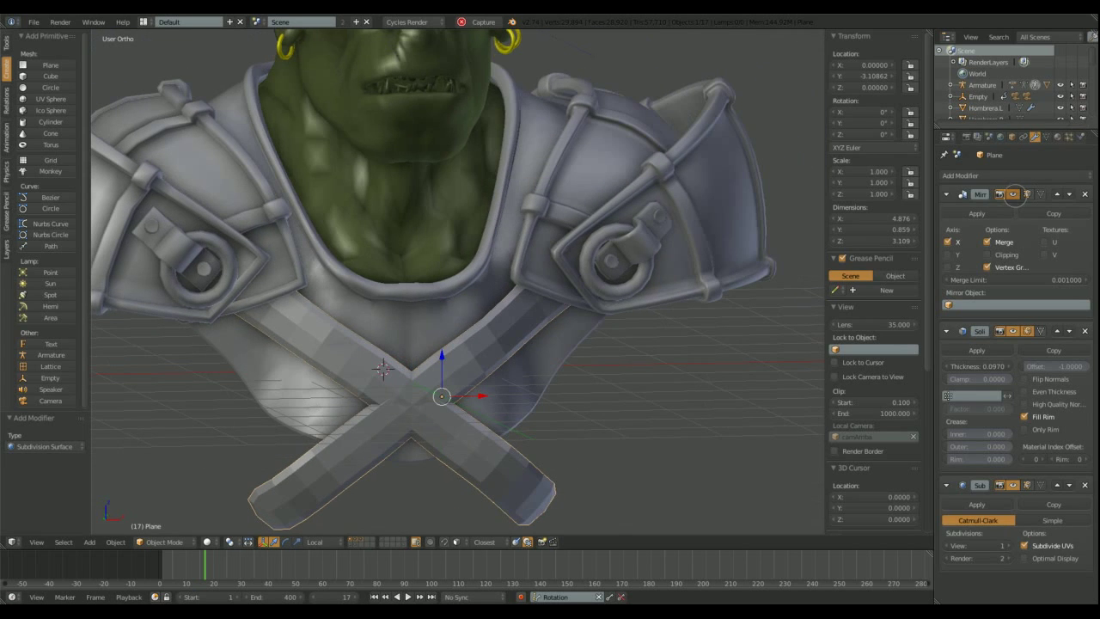
pyautogui.press('Tab')
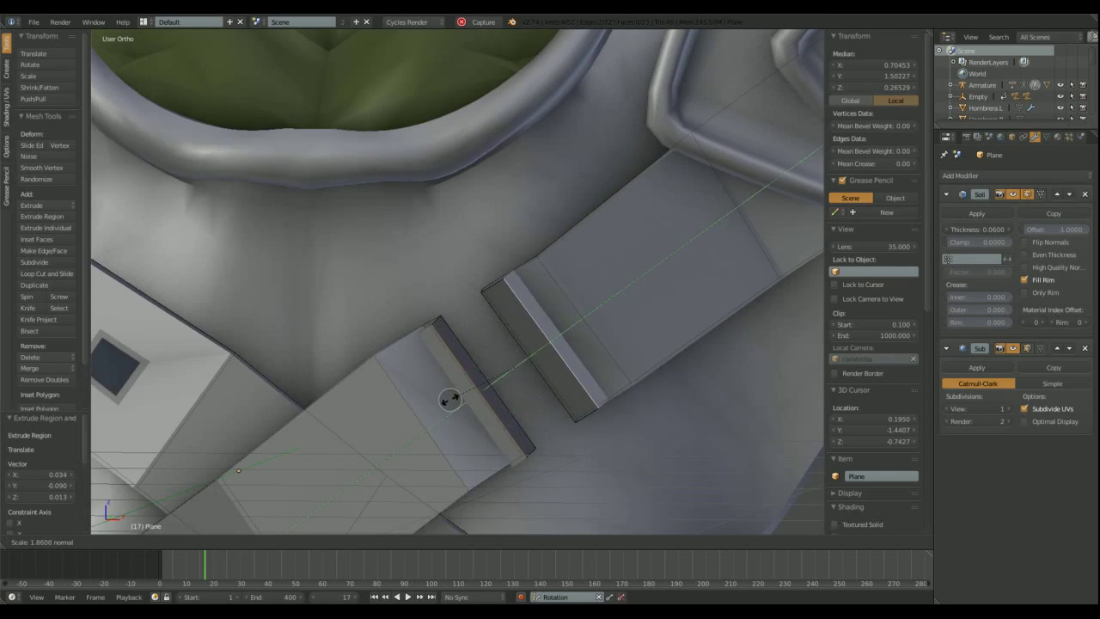
# Step: Finish the scaled strap-end extrusion at the crossing and return to Object Mode
pyautogui.press('Tab')
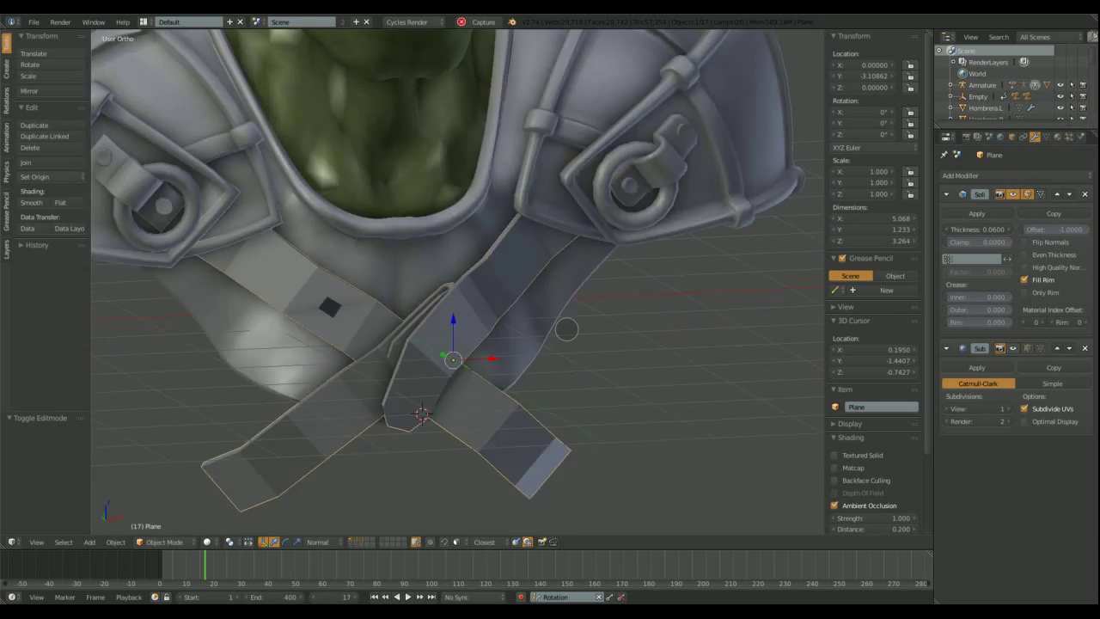
# Step: Slide the solidified strap's edge loops along the Y axis over the shoulder
pyautogui.press('Tab')
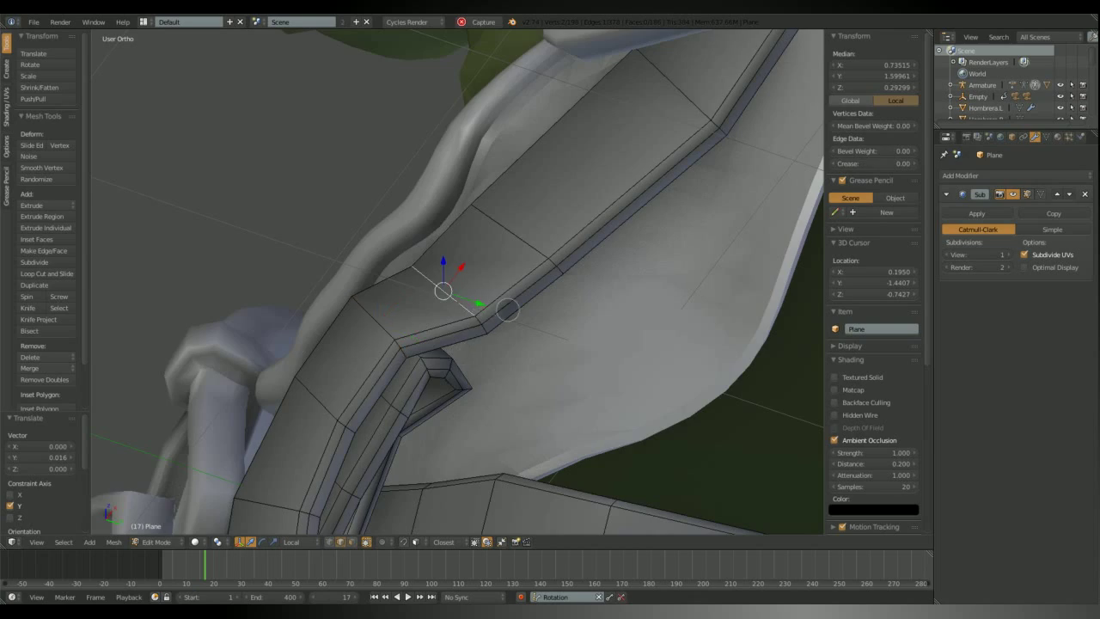
pyautogui.press('Tab')
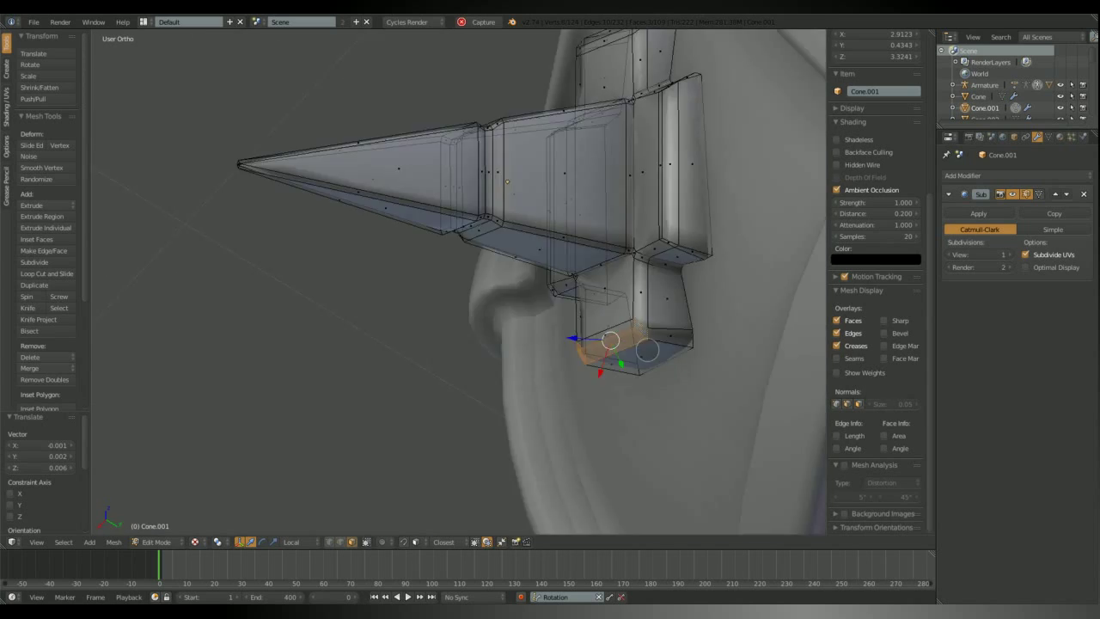
# Step: Shape the spike's blocky base corners to sit flush against the shoulder armour
pyautogui.moveTo(601, 344); pyautogui.dragTo(516, 395)
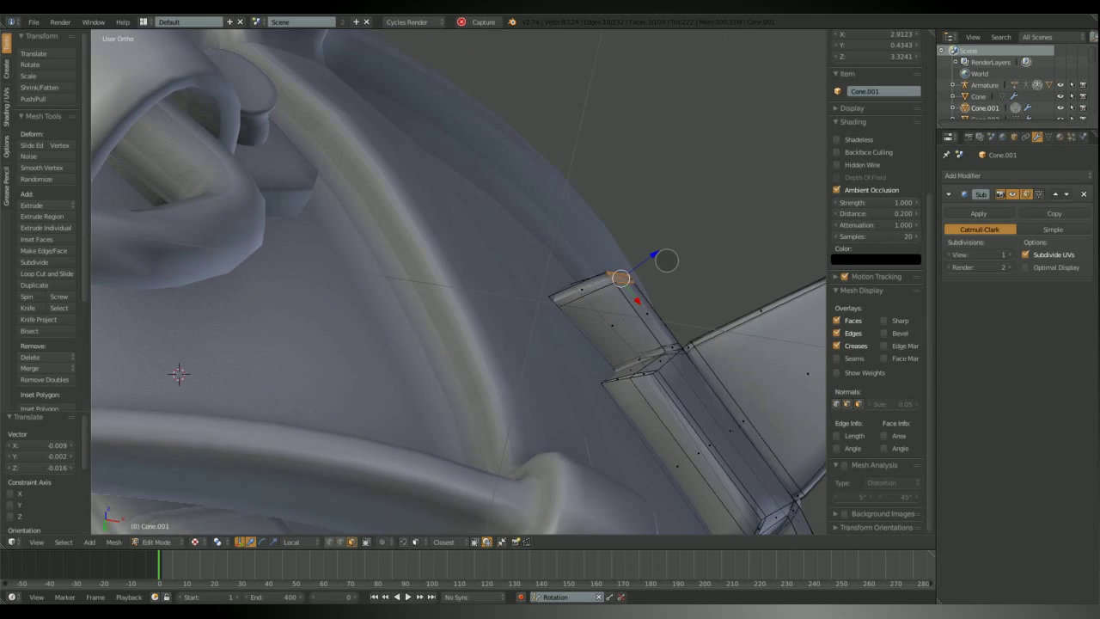
pyautogui.moveTo(619, 276); pyautogui.dragTo(591, 283)
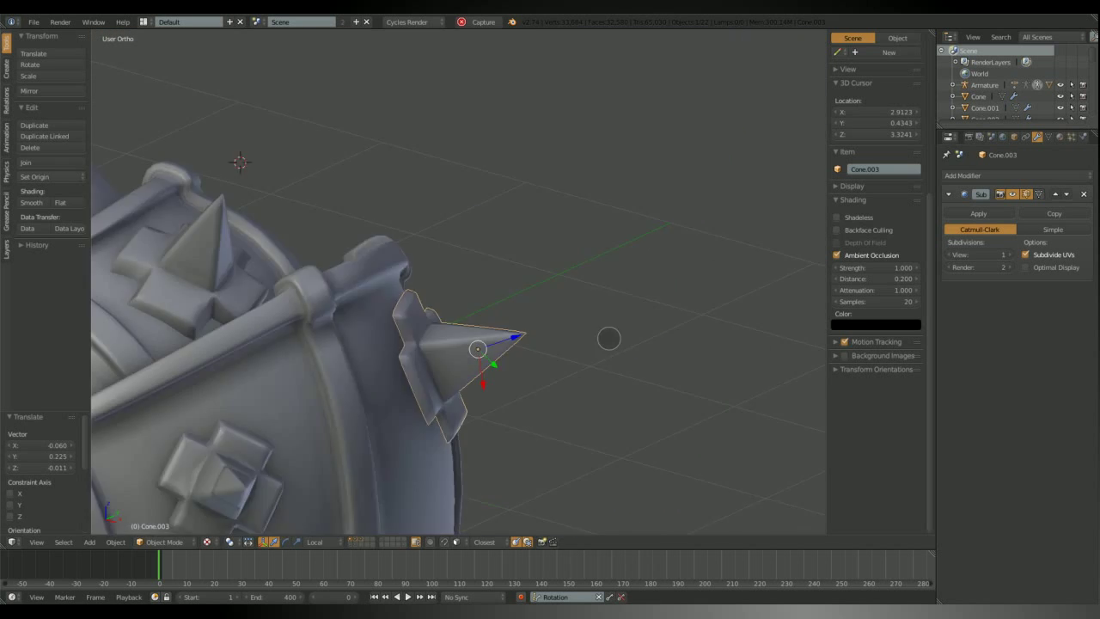
pyautogui.press('Tab')
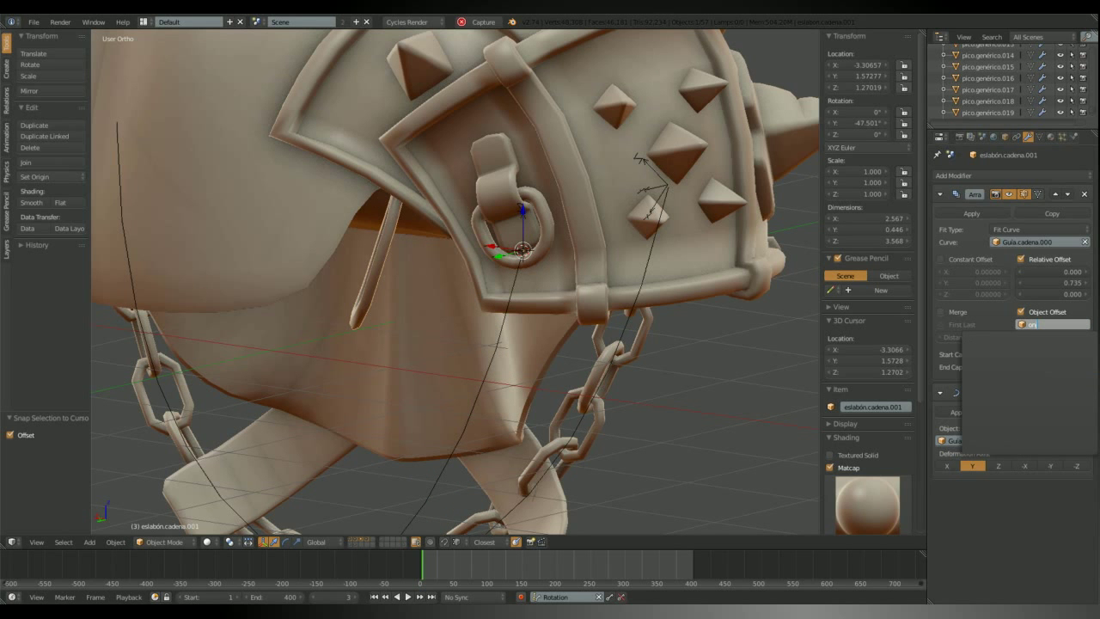
# Step: Zoom the view to inspect the chains following curves from the shoulder rings
pyautogui.scroll(-3)
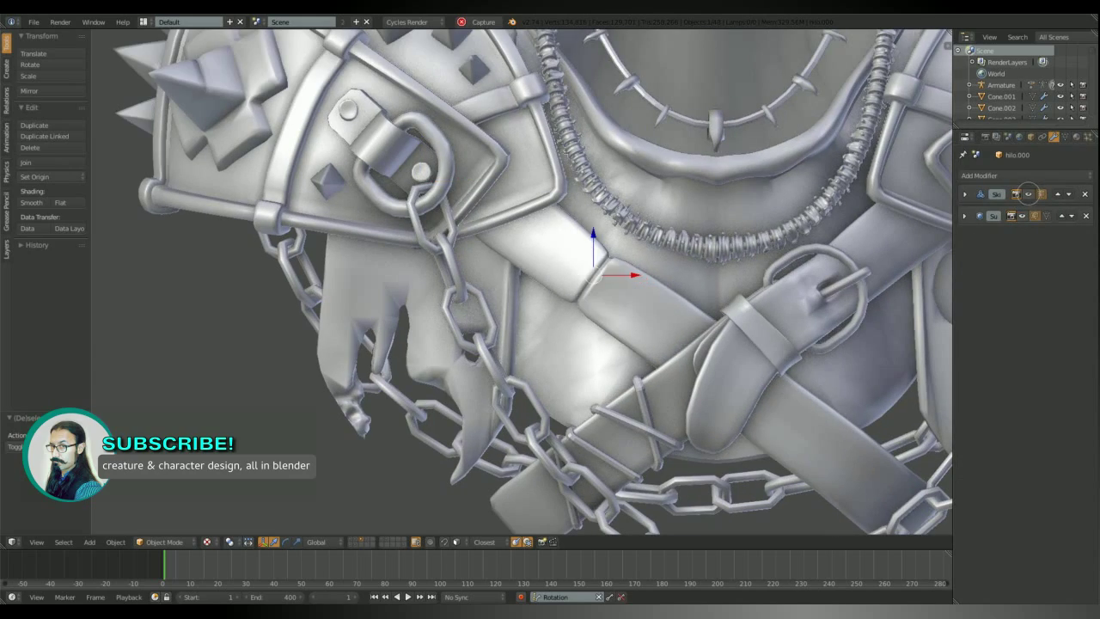
# Step: Orbit the viewport to review the completed armour bust
pyautogui.moveTo(593, 257); pyautogui.dragTo(564, 343)
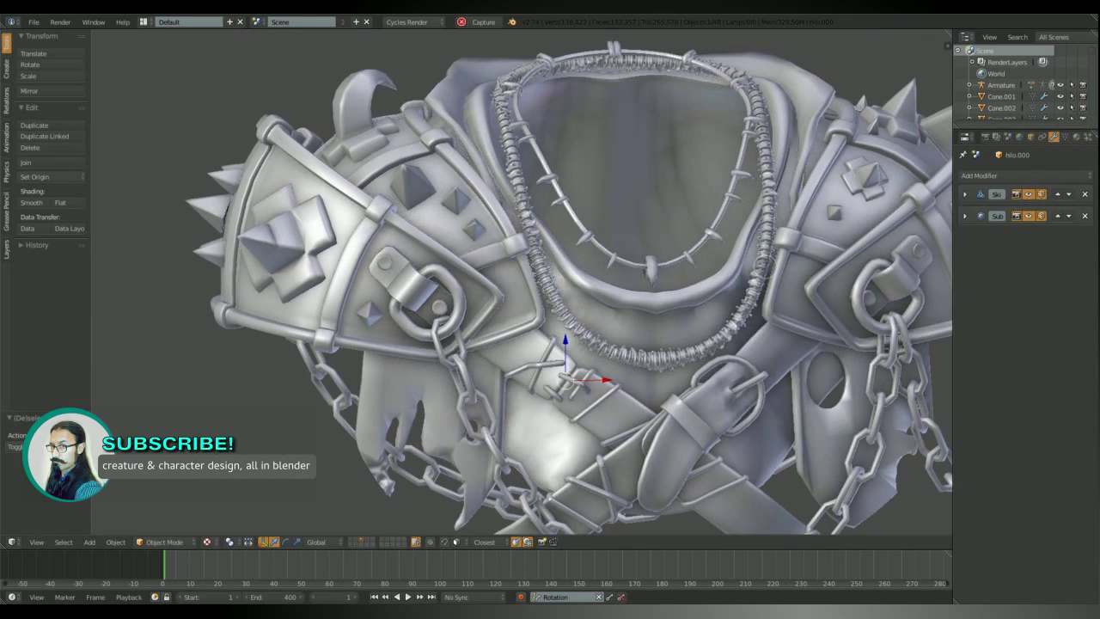